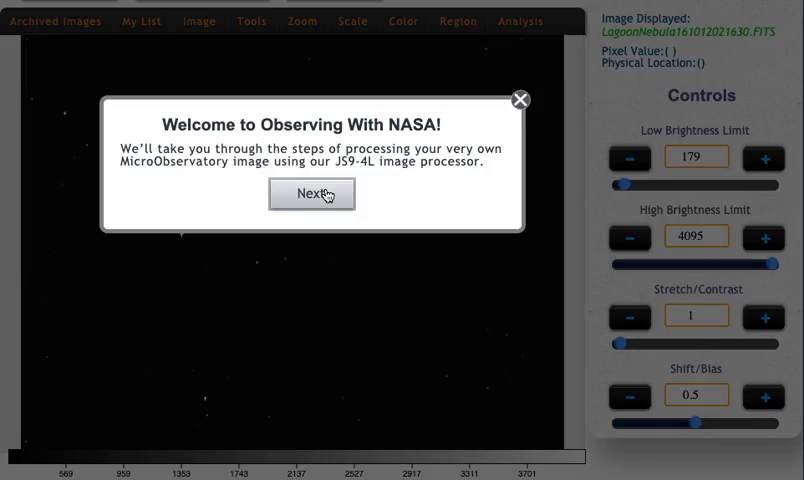
# - Advance the welcome tour past the scaling and brightness-limit explanations
pyautogui.click(352, 20)
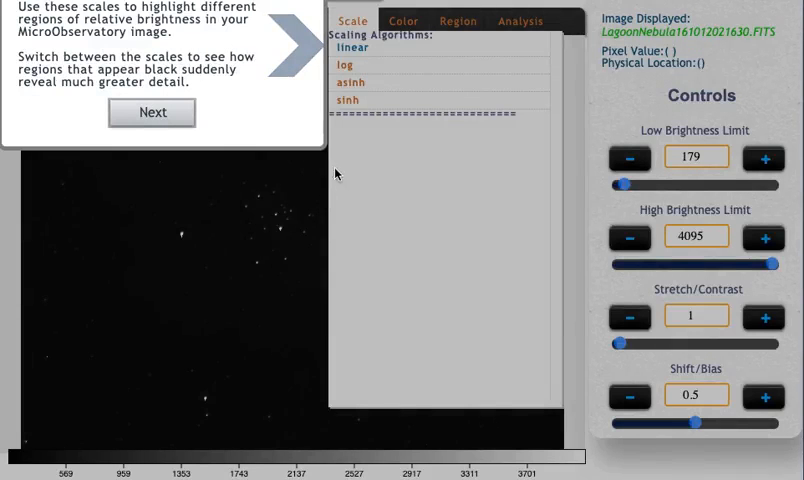
pyautogui.moveTo(242, 98)
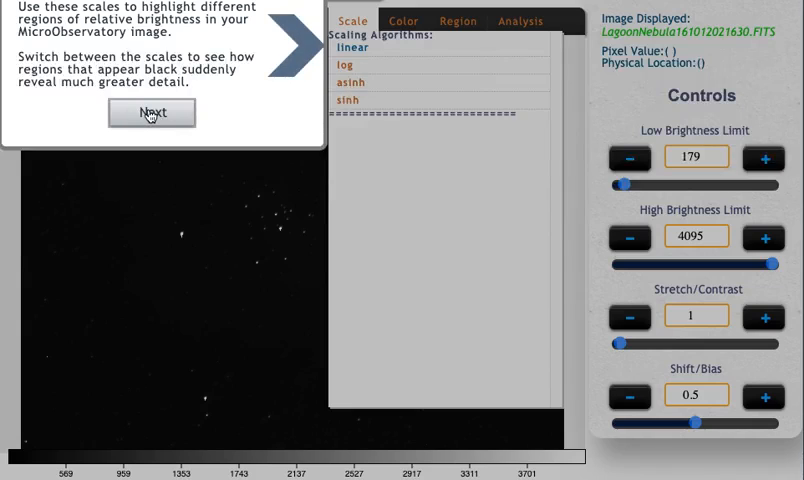
pyautogui.click(152, 112)
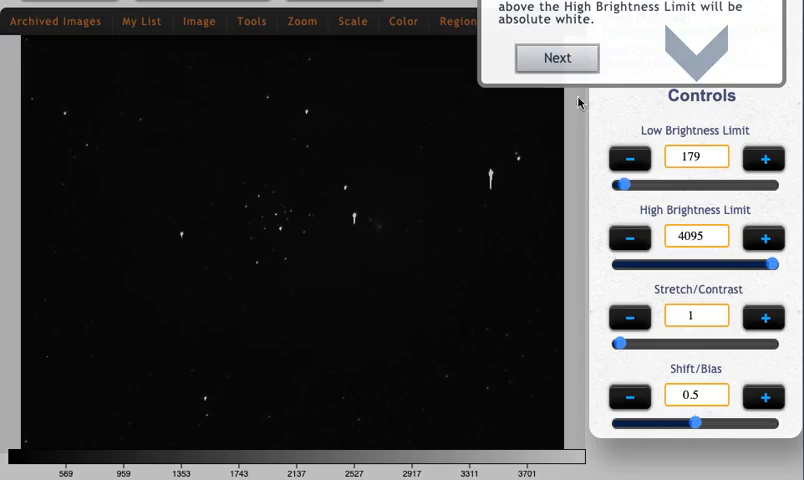
pyautogui.click(557, 58)
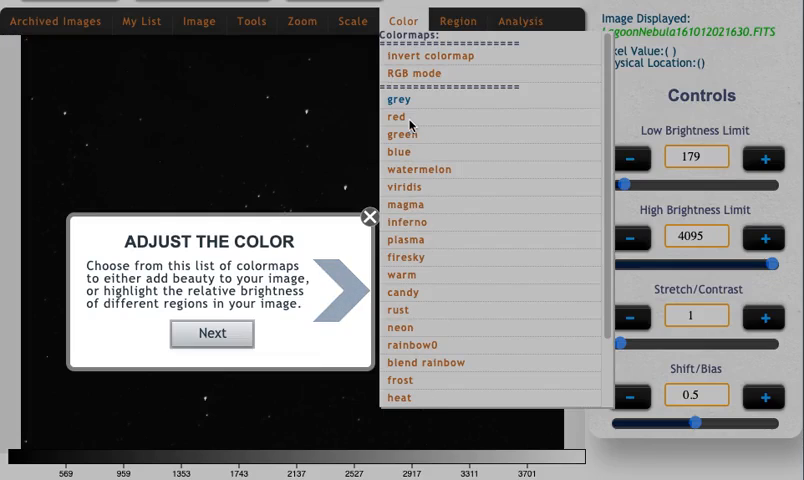
pyautogui.moveTo(383, 204)
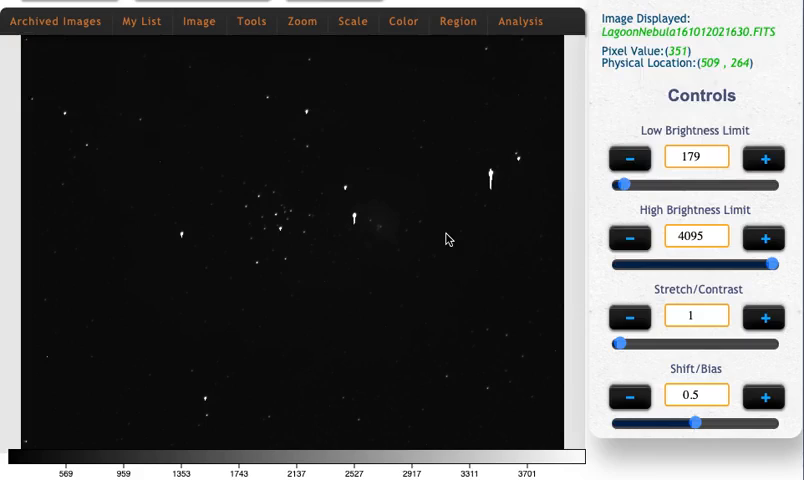
# - Show the LagoonNebula161012021630.FITS header from My List and select the Red FILTER value
pyautogui.click(142, 21)
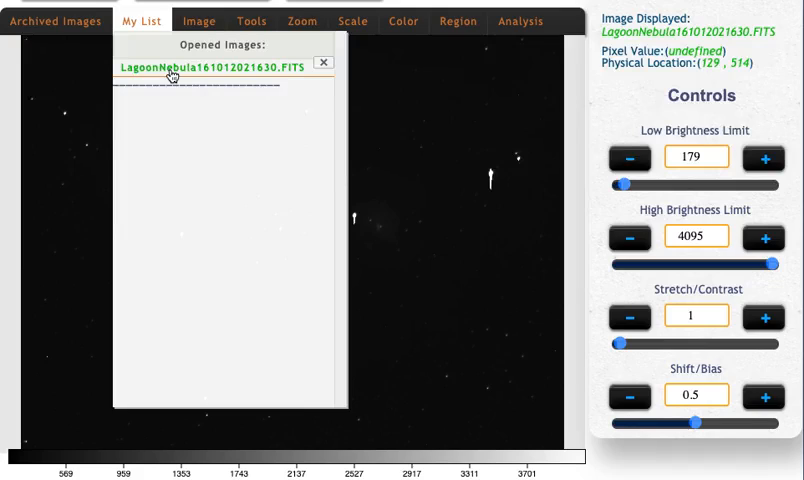
pyautogui.click(199, 21)
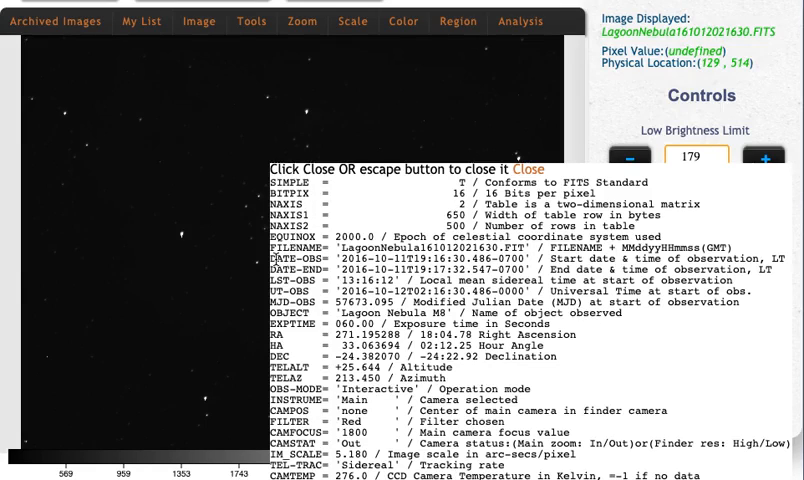
pyautogui.doubleClick(289, 270)
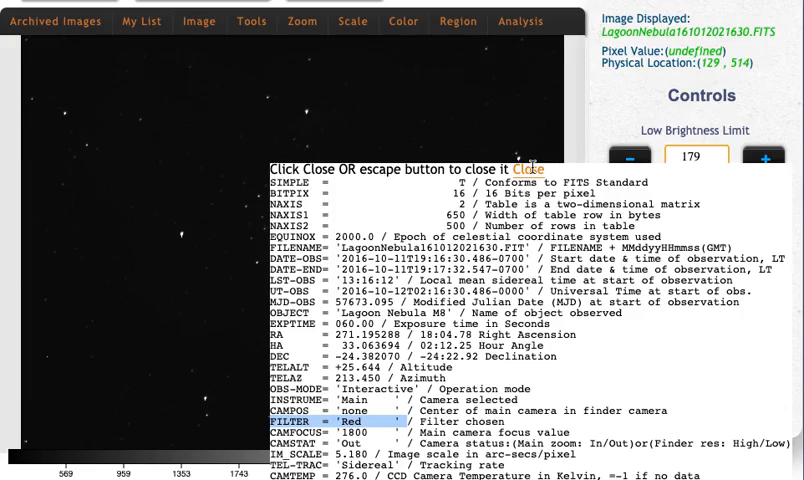
# - Close the header window and apply log scaling to the Lagoon Nebula image
pyautogui.click(529, 169)
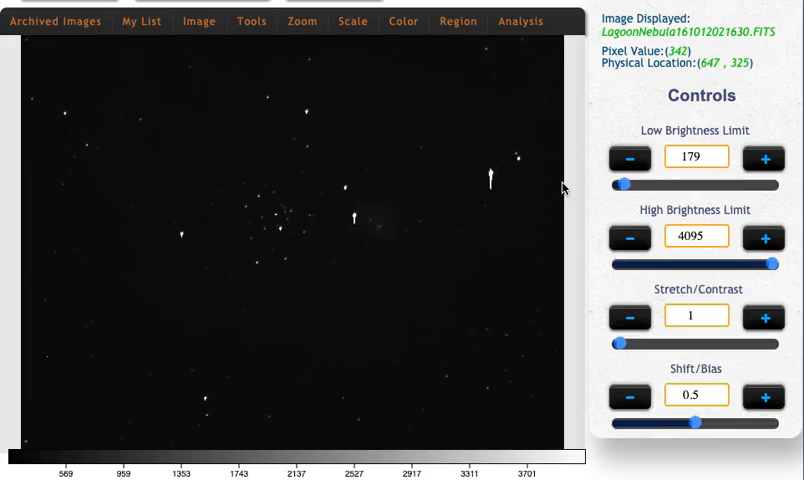
pyautogui.moveTo(502, 249)
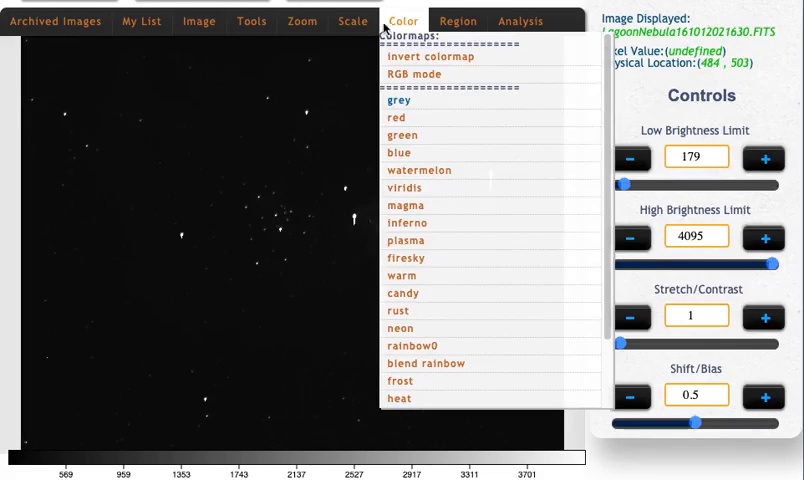
pyautogui.click(352, 20)
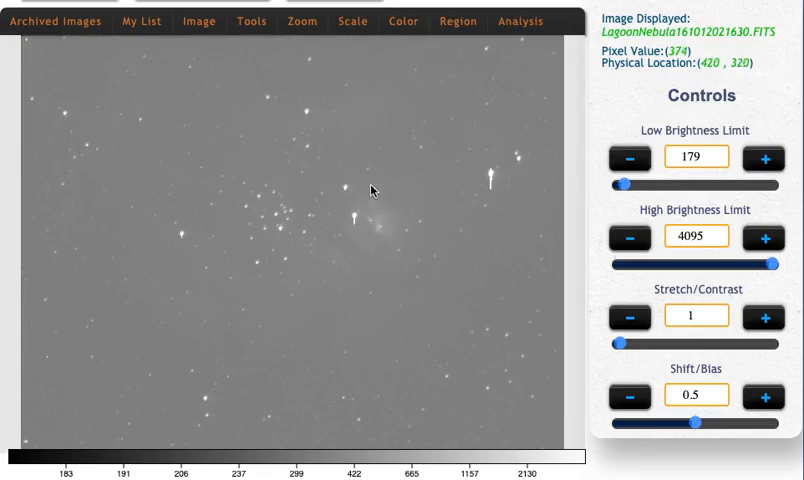
pyautogui.moveTo(365, 238)
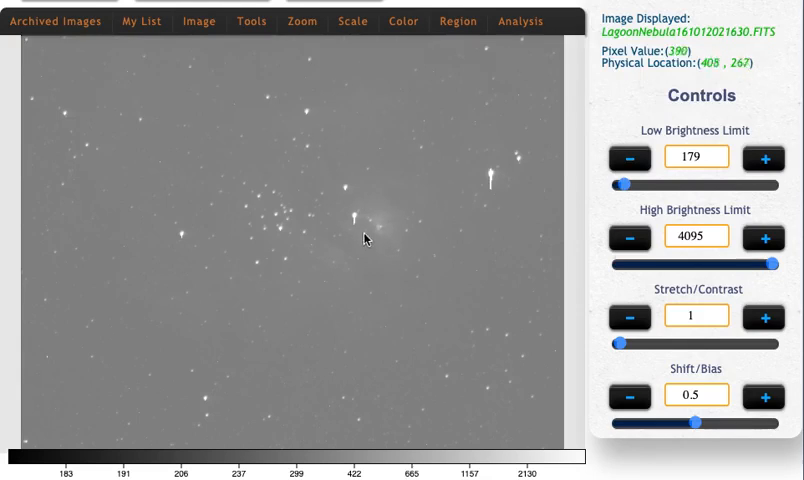
pyautogui.moveTo(356, 238)
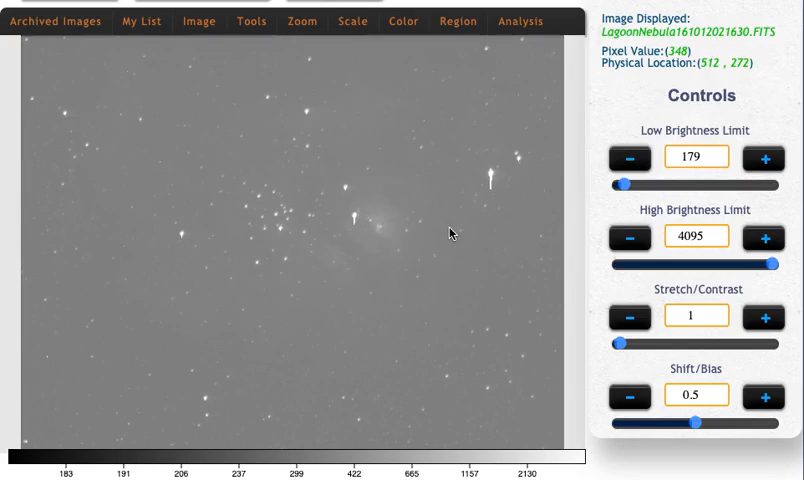
pyautogui.moveTo(505, 205)
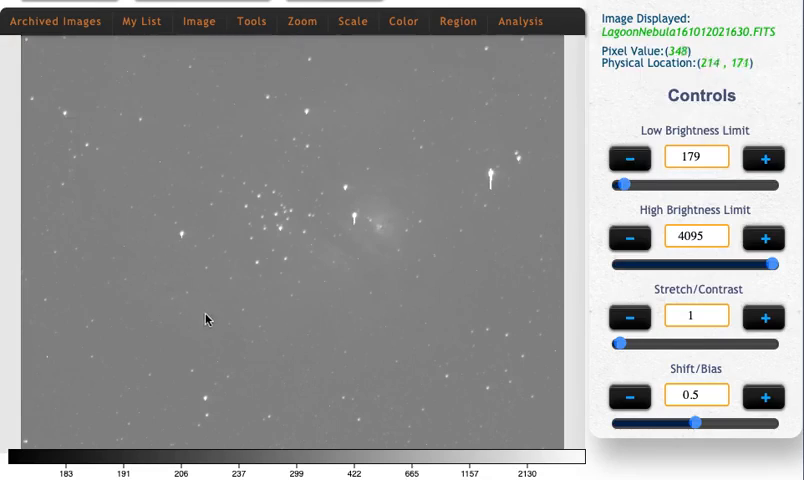
pyautogui.moveTo(453, 330)
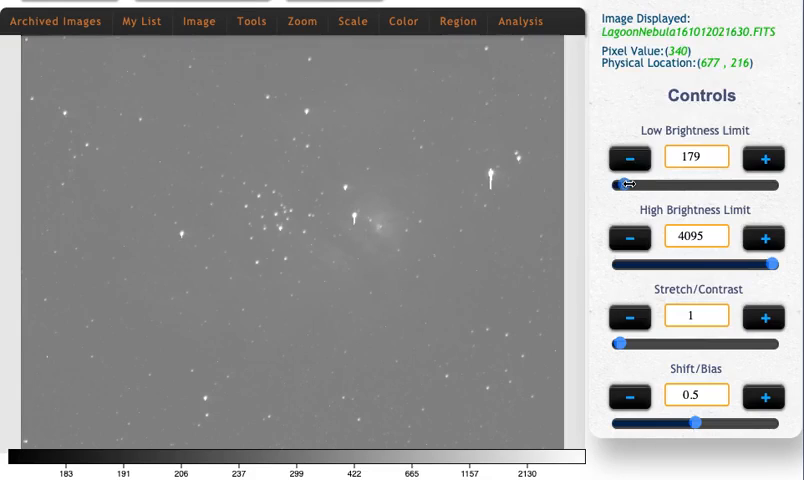
# - Drag the low brightness limit slider up and back down, testing values
pyautogui.moveTo(625, 184); pyautogui.dragTo(648, 184)
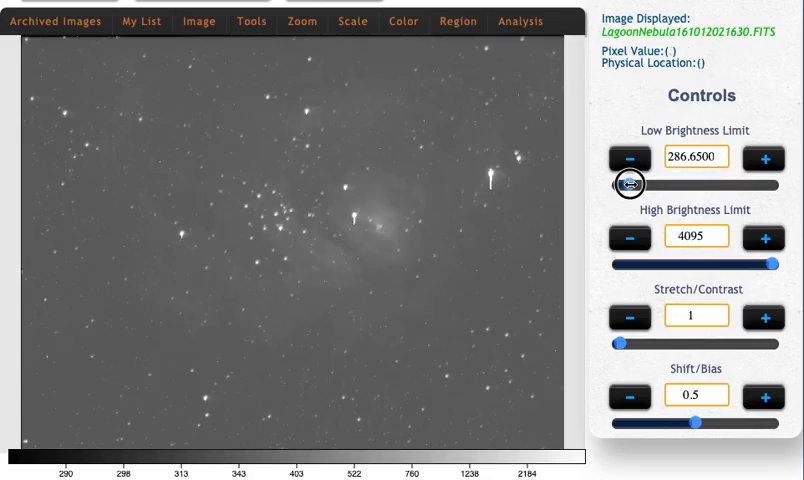
pyautogui.moveTo(626, 184); pyautogui.dragTo(635, 184)
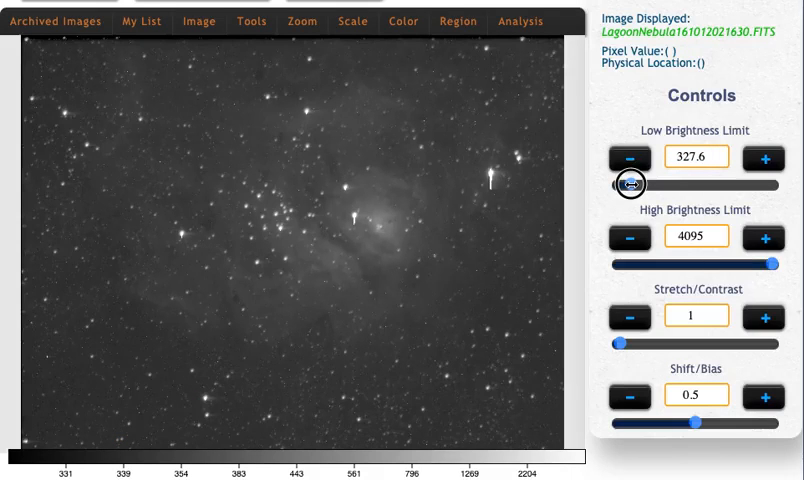
pyautogui.moveTo(628, 183); pyautogui.dragTo(632, 183)
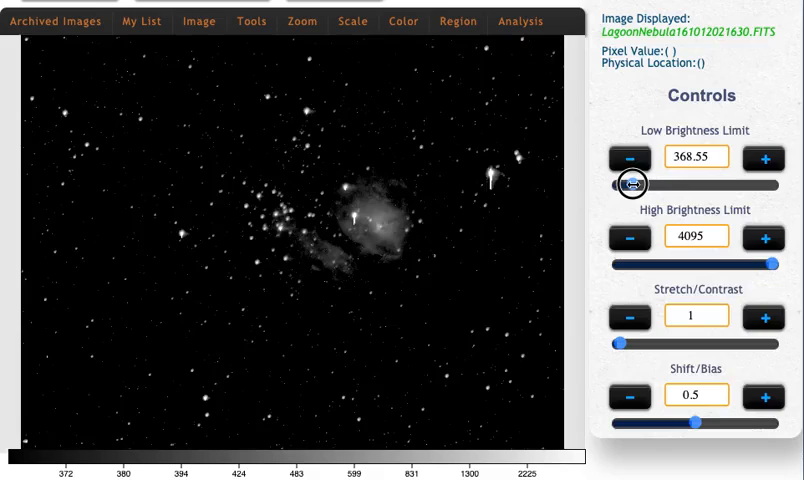
pyautogui.moveTo(633, 183); pyautogui.dragTo(625, 183)
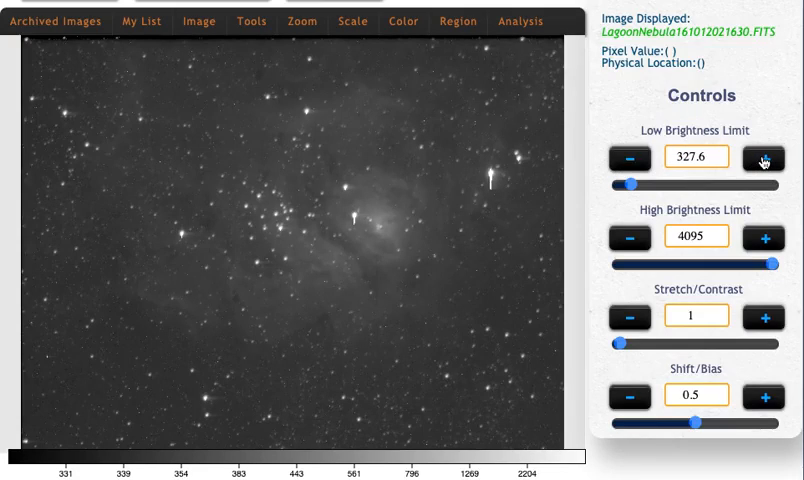
# - Fine-tune the low brightness limit with the plus and minus buttons to 338.6
pyautogui.click(762, 158)
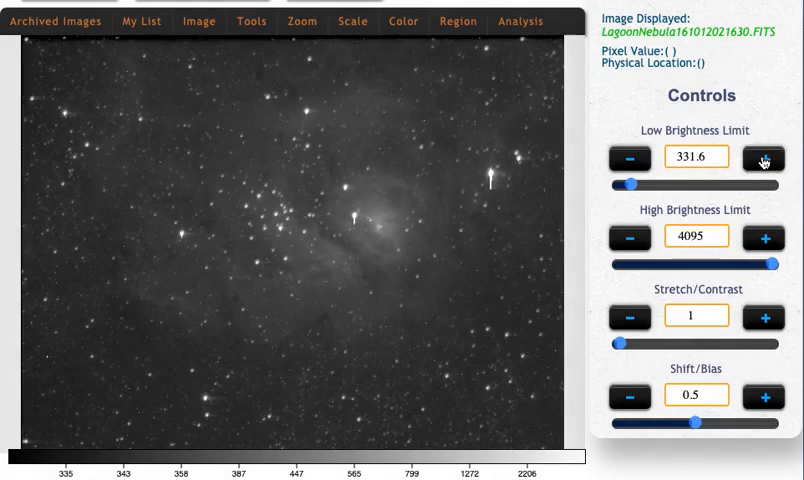
pyautogui.click(762, 158)
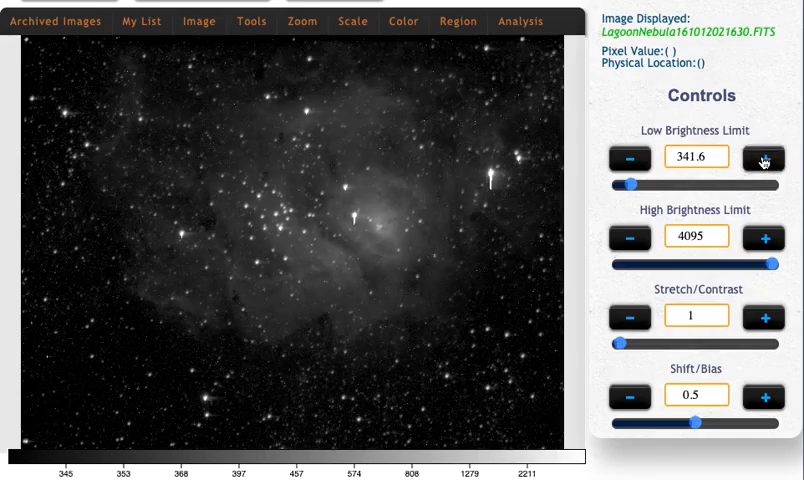
pyautogui.click(762, 157)
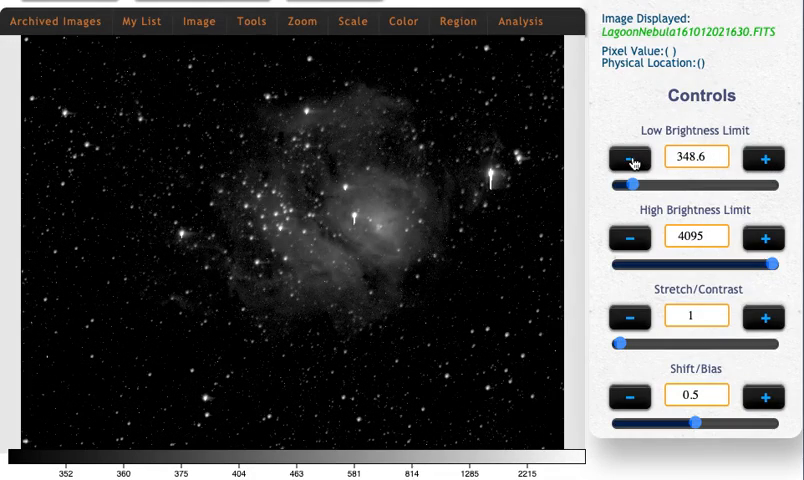
pyautogui.click(631, 158)
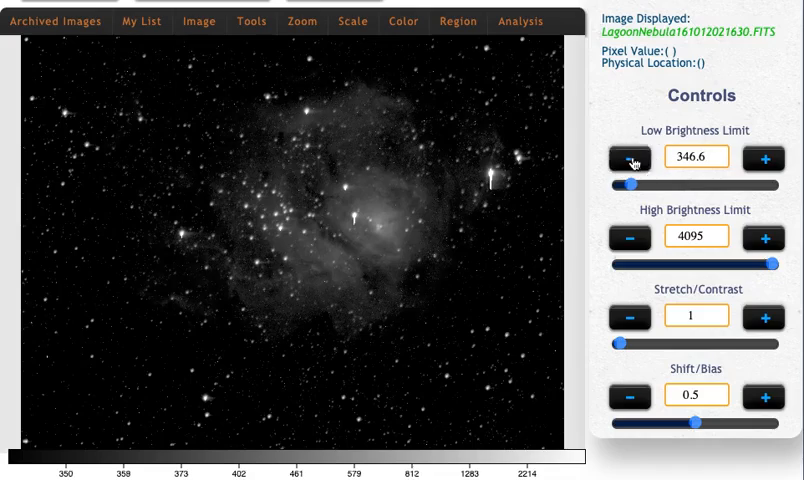
pyautogui.click(630, 158)
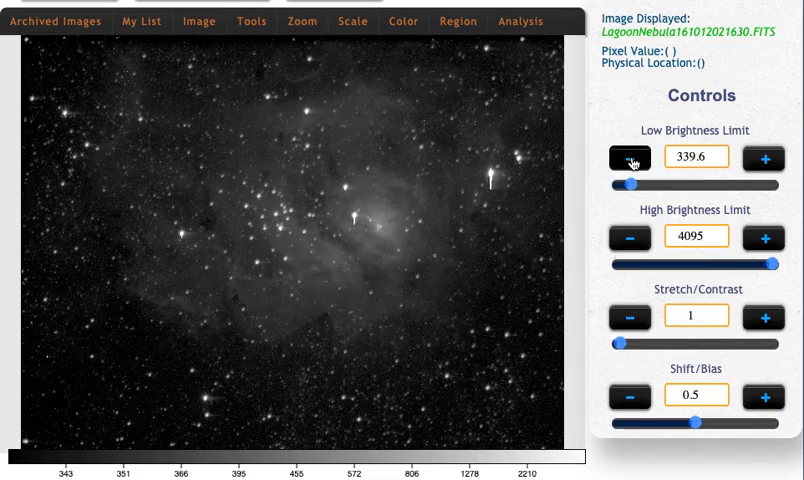
pyautogui.click(629, 158)
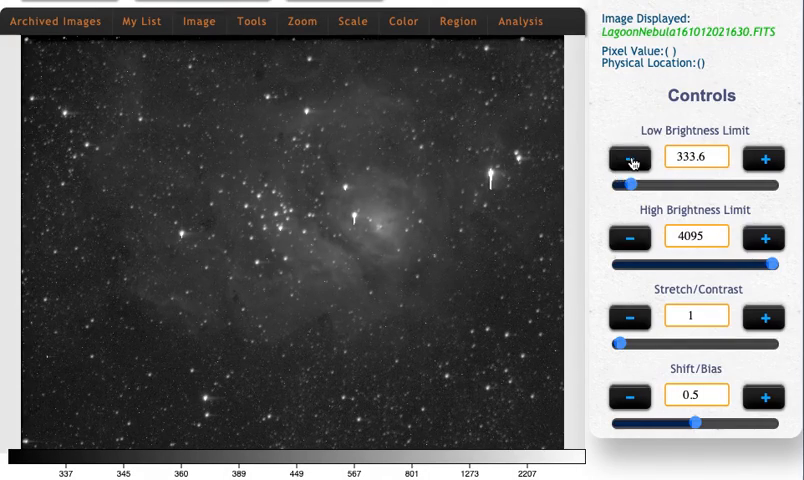
pyautogui.click(629, 158)
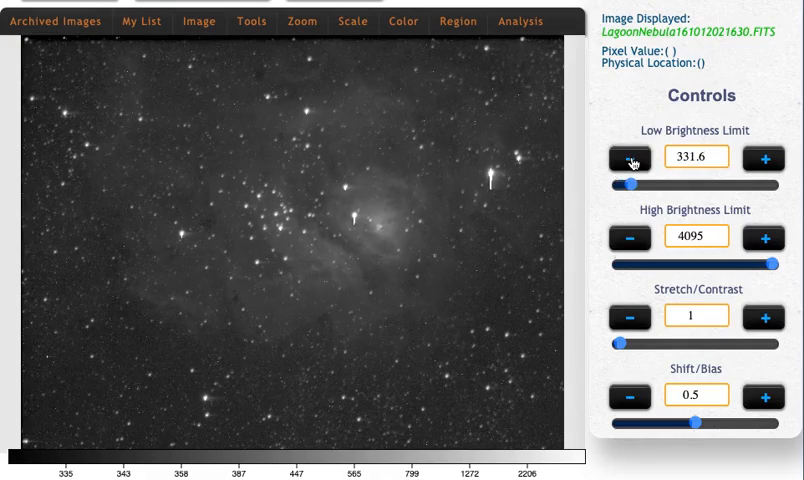
pyautogui.click(629, 158)
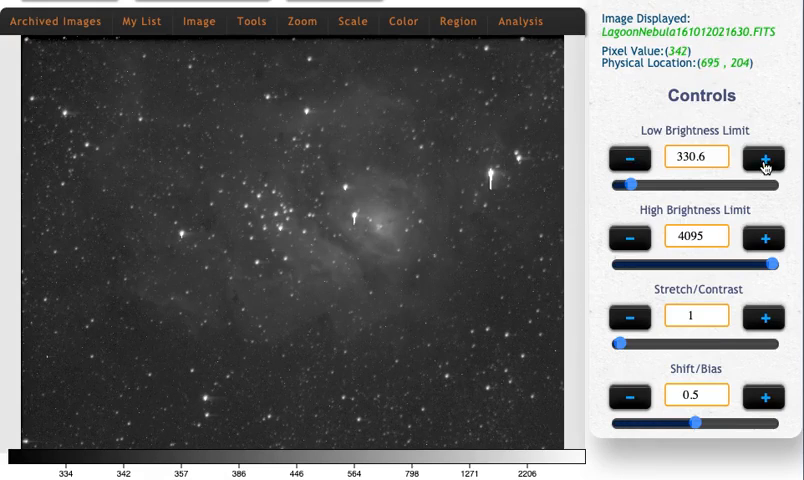
pyautogui.click(763, 158)
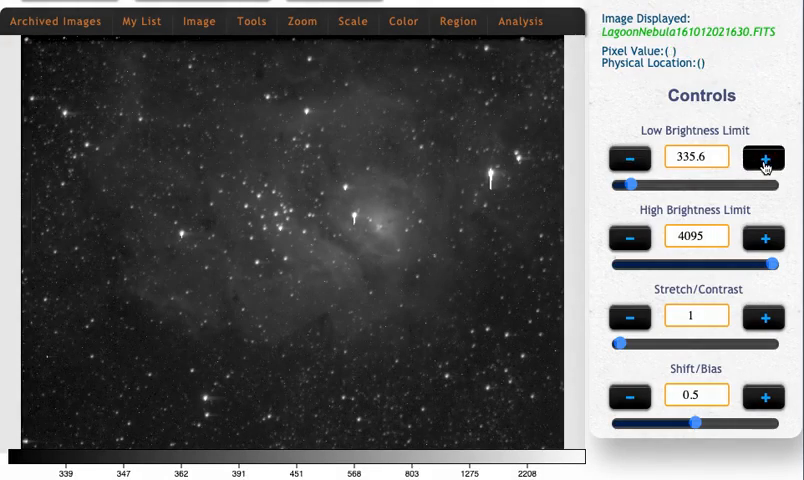
pyautogui.click(763, 157)
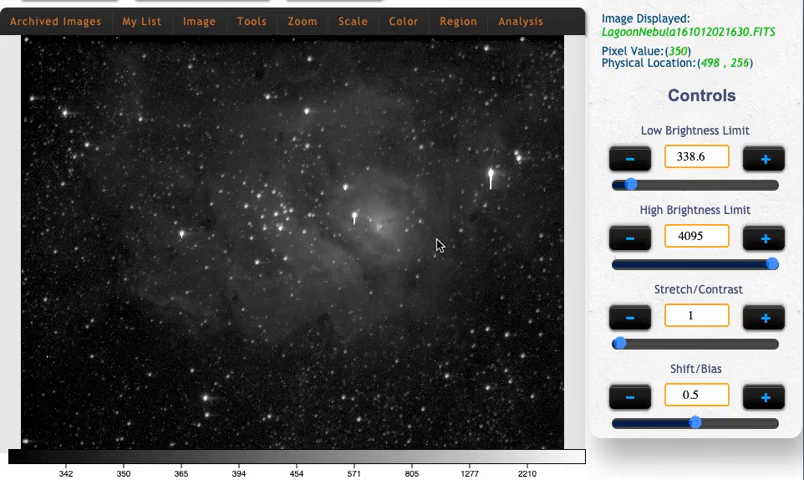
pyautogui.moveTo(298, 258)
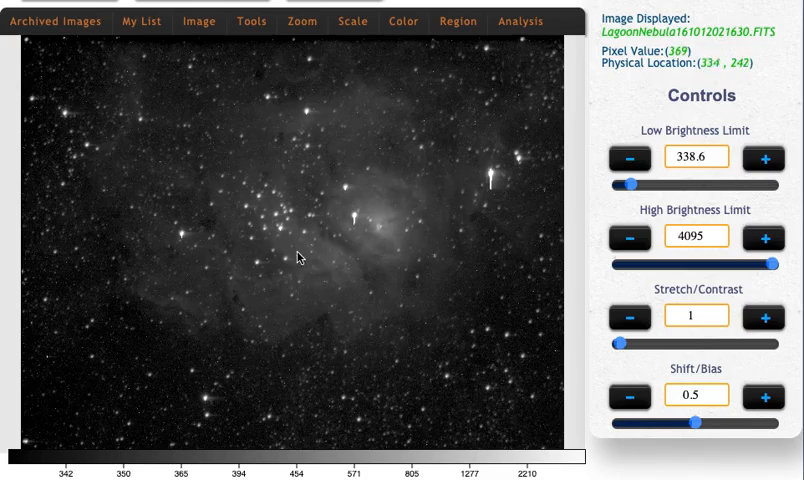
pyautogui.moveTo(378, 267)
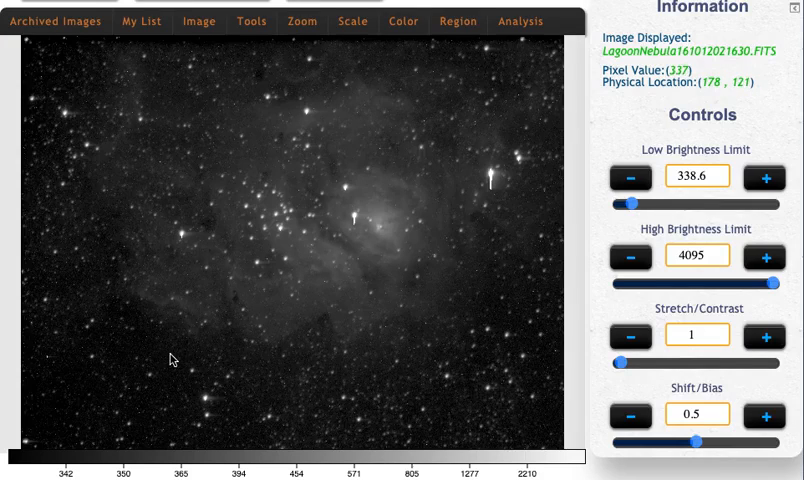
pyautogui.moveTo(176, 354)
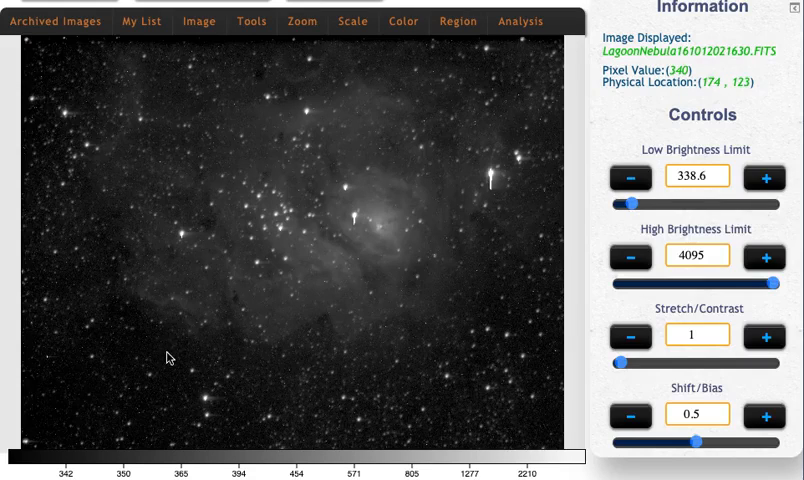
pyautogui.moveTo(167, 351)
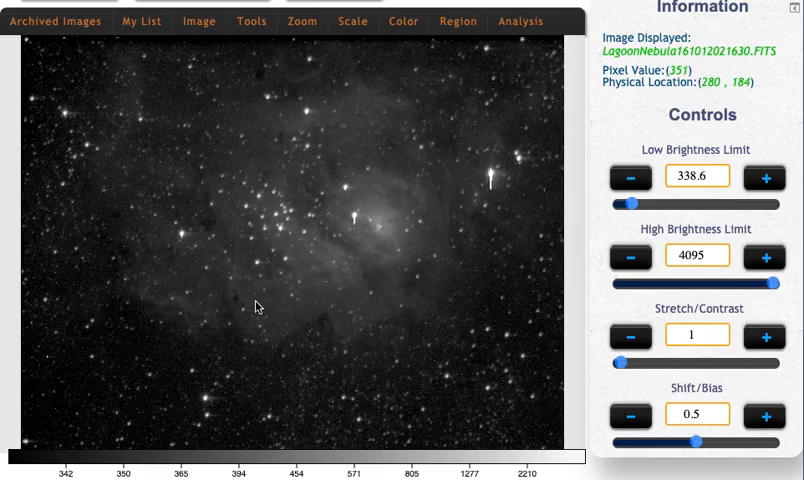
pyautogui.moveTo(333, 278)
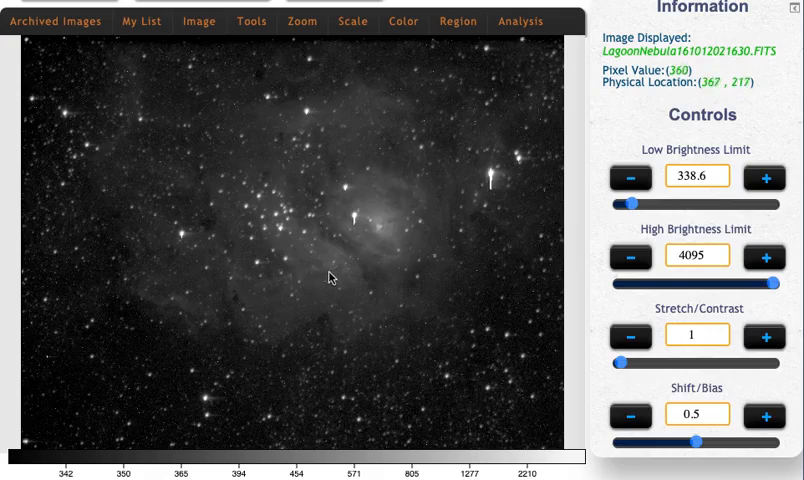
pyautogui.moveTo(380, 230)
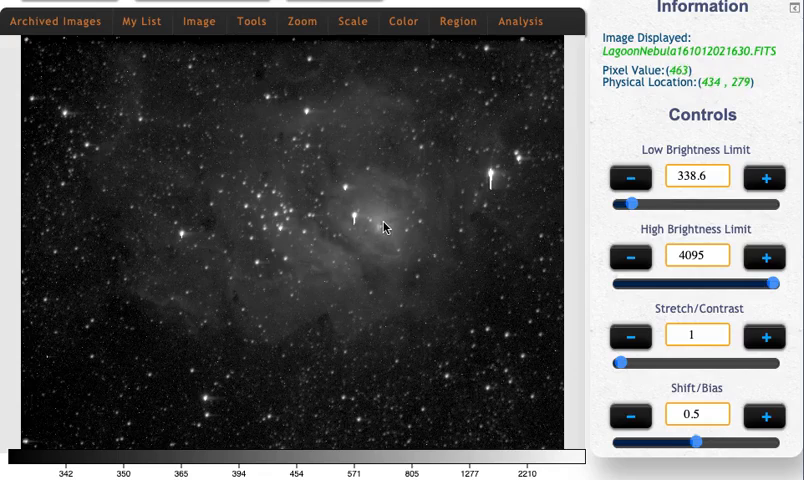
pyautogui.moveTo(360, 224)
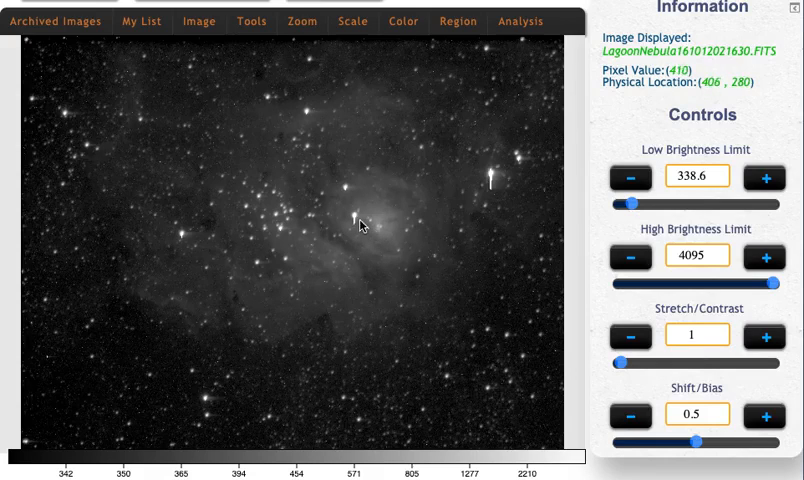
pyautogui.moveTo(355, 219)
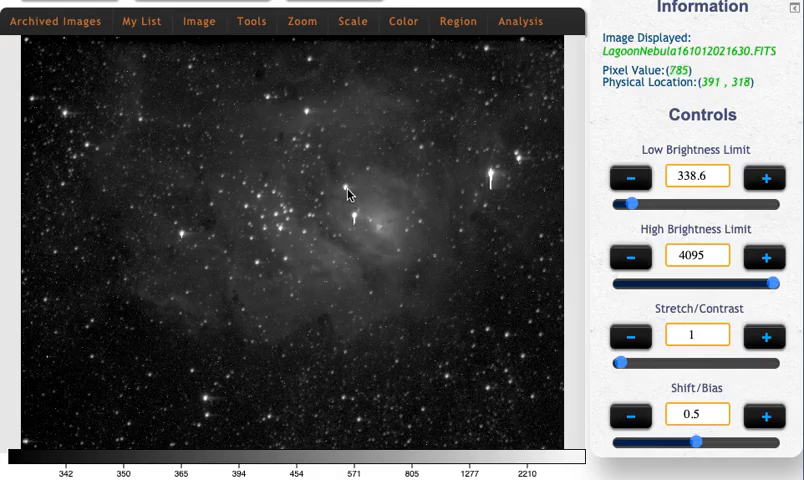
pyautogui.moveTo(349, 188)
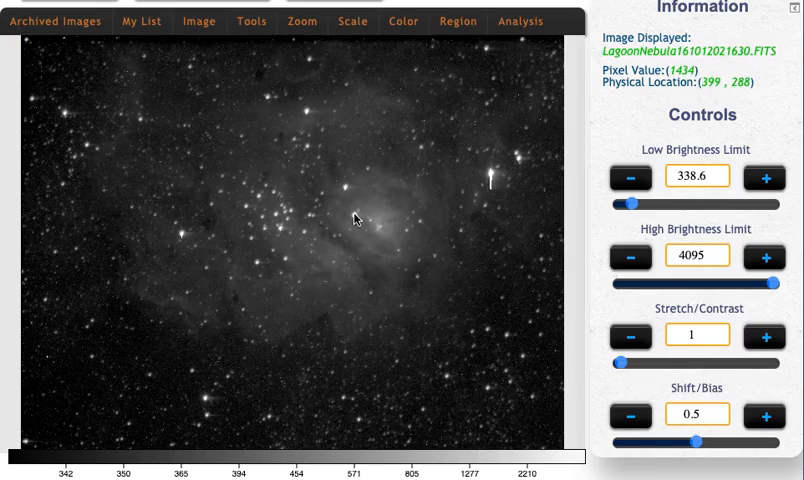
pyautogui.moveTo(379, 195)
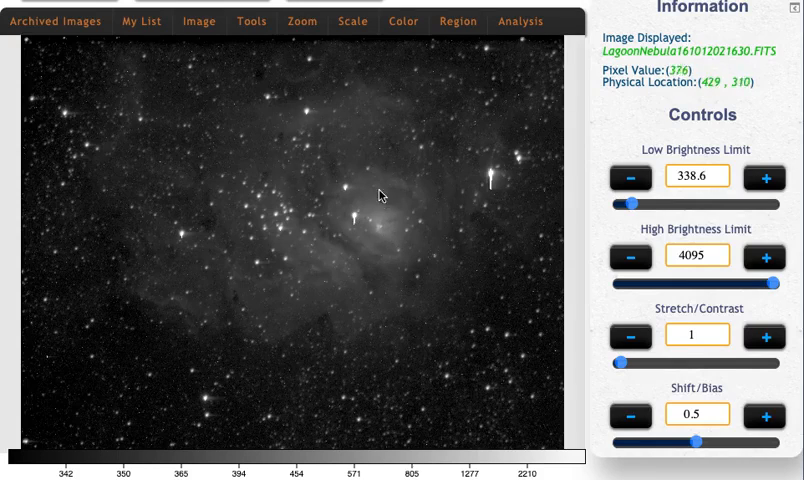
pyautogui.click(301, 20)
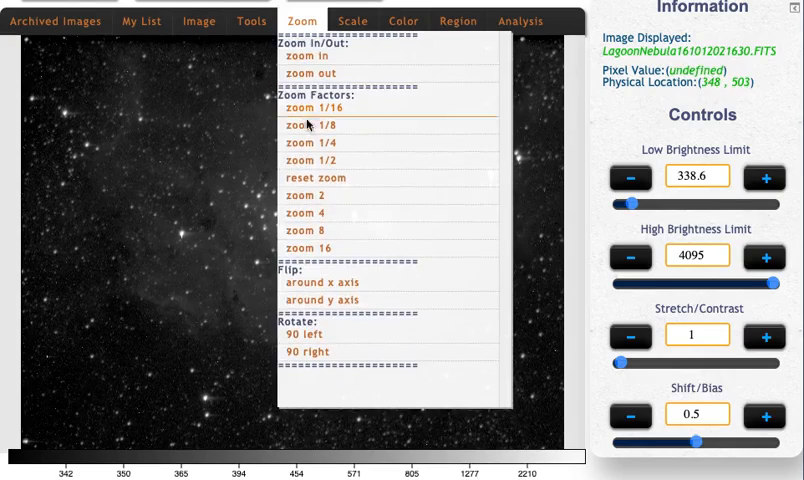
pyautogui.moveTo(305, 248)
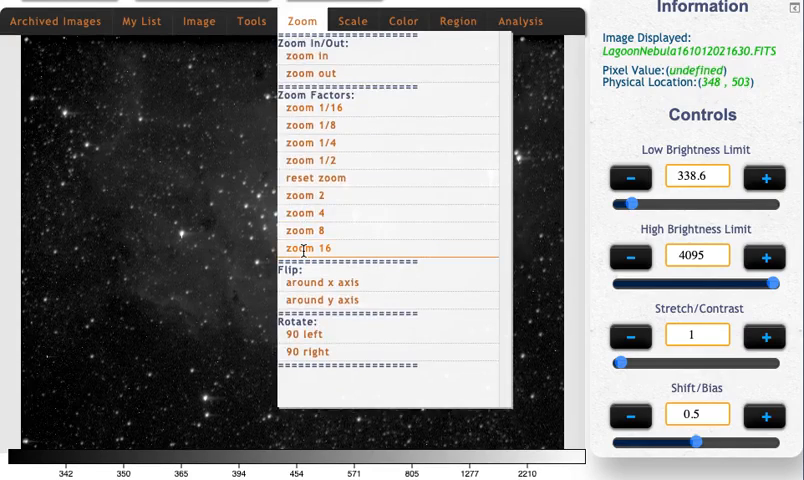
pyautogui.click(303, 248)
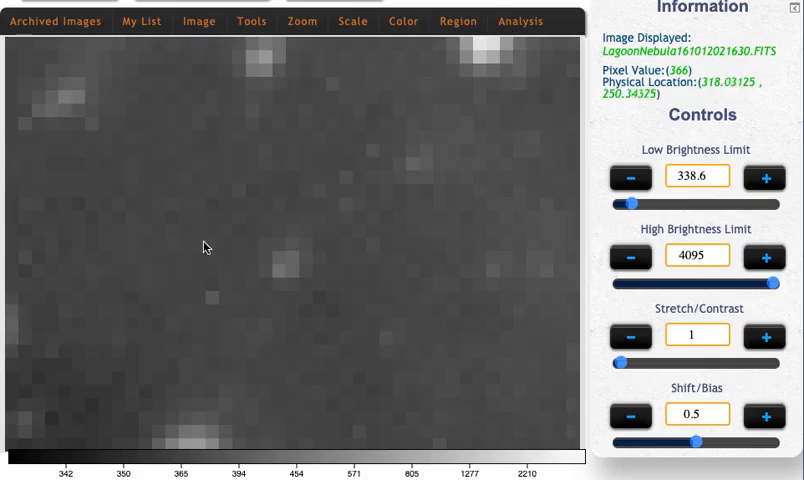
pyautogui.moveTo(243, 257)
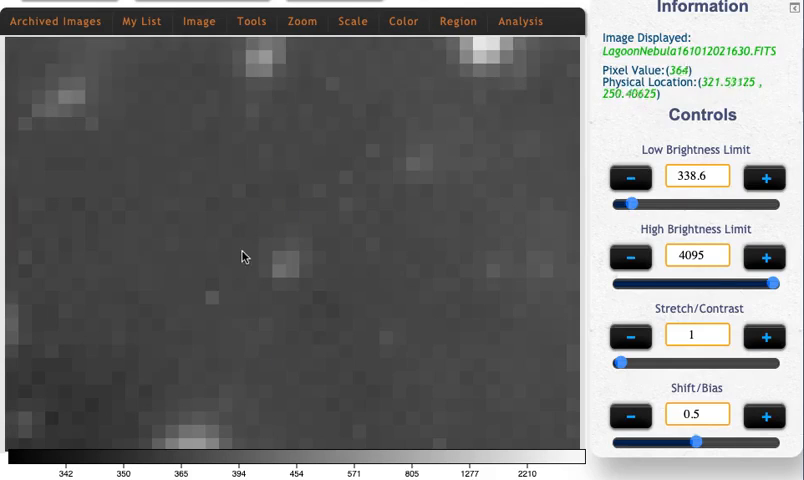
pyautogui.moveTo(266, 289)
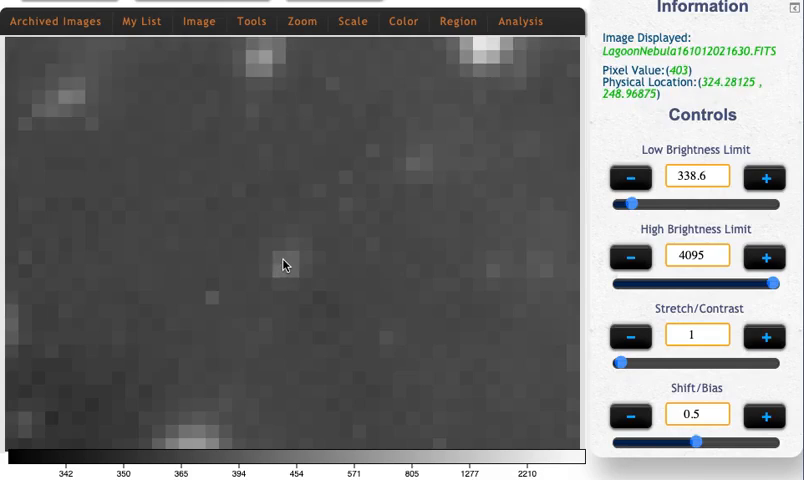
pyautogui.moveTo(281, 265)
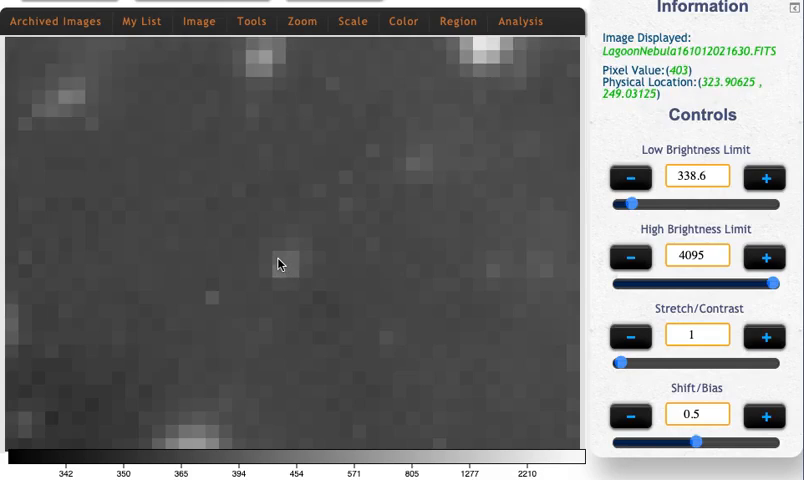
pyautogui.moveTo(277, 270)
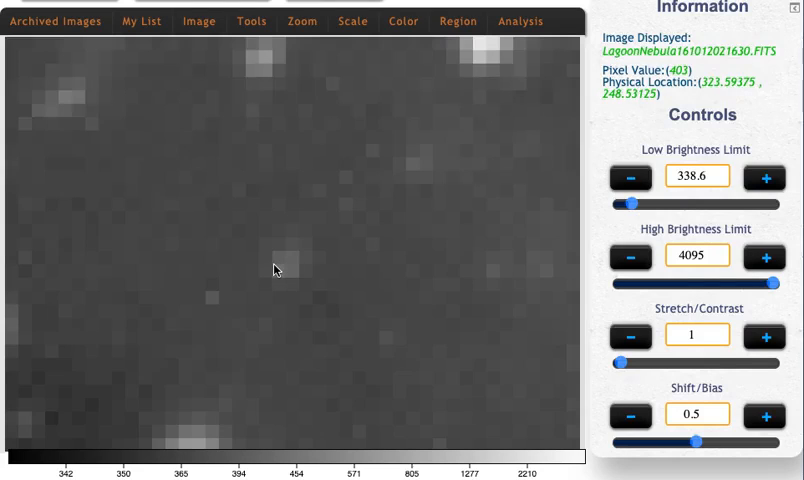
pyautogui.moveTo(280, 264)
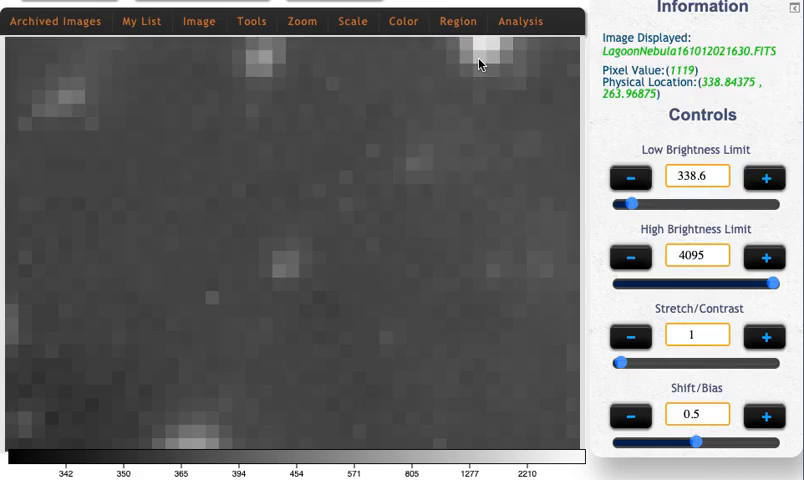
pyautogui.moveTo(247, 161)
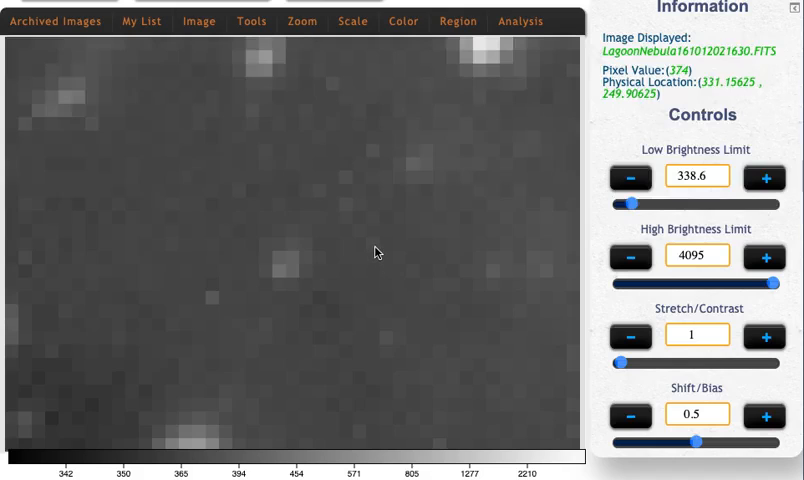
# - Reset the image to its default zoom from the Zoom menu, then close the menu
pyautogui.click(301, 20)
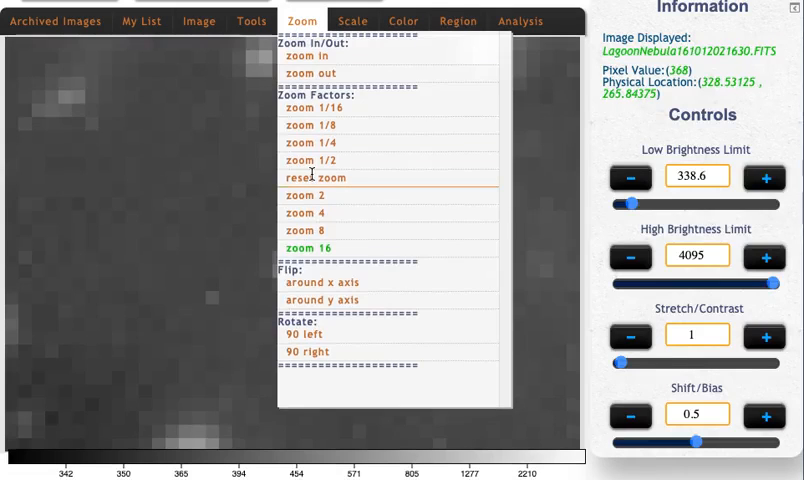
pyautogui.click(314, 177)
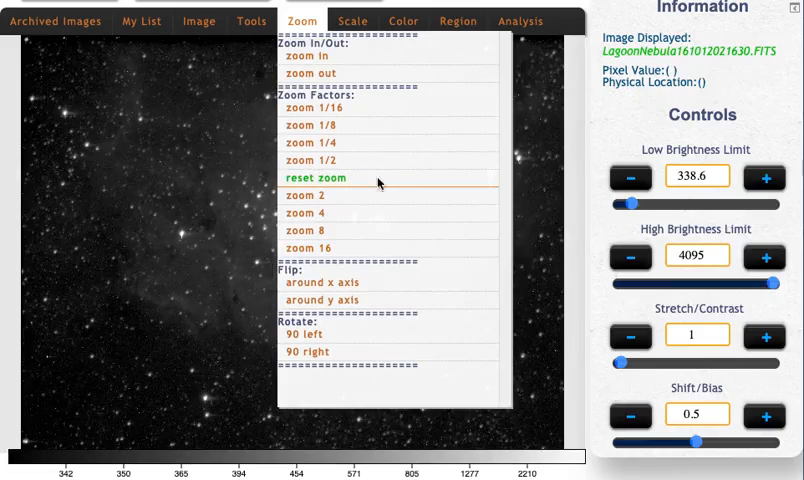
pyautogui.click(315, 177)
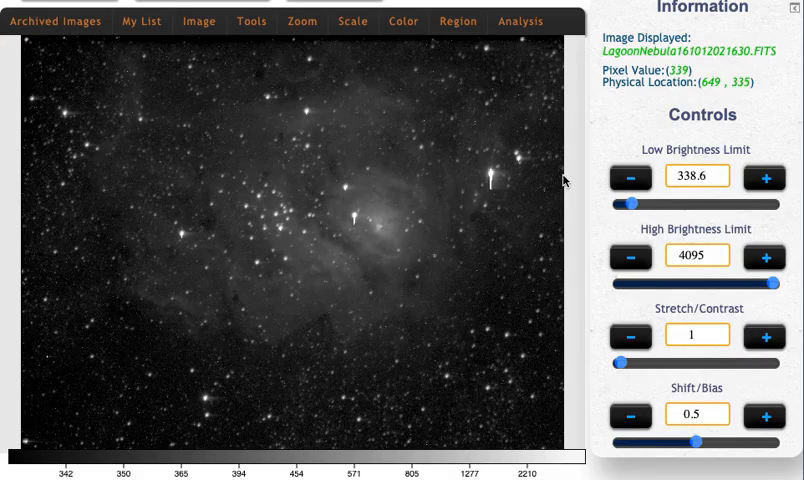
# - Drag the high brightness limit down from 4095, testing values, and settle at 1924.65
pyautogui.moveTo(697, 283); pyautogui.dragTo(775, 283)
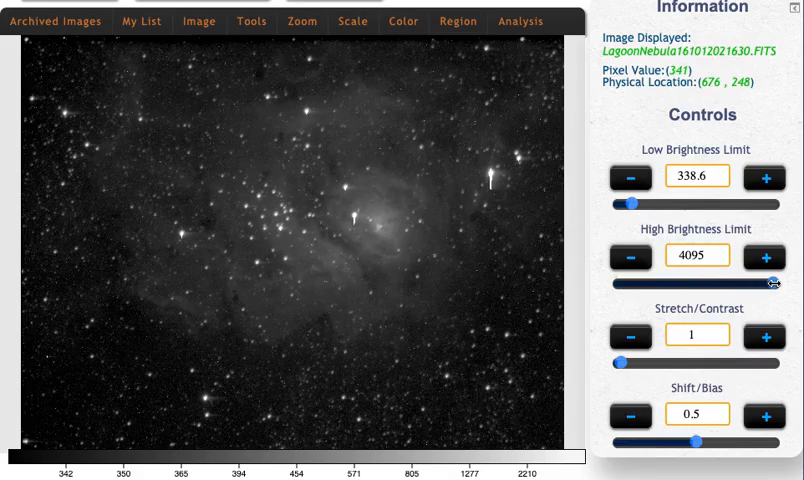
pyautogui.moveTo(424, 268)
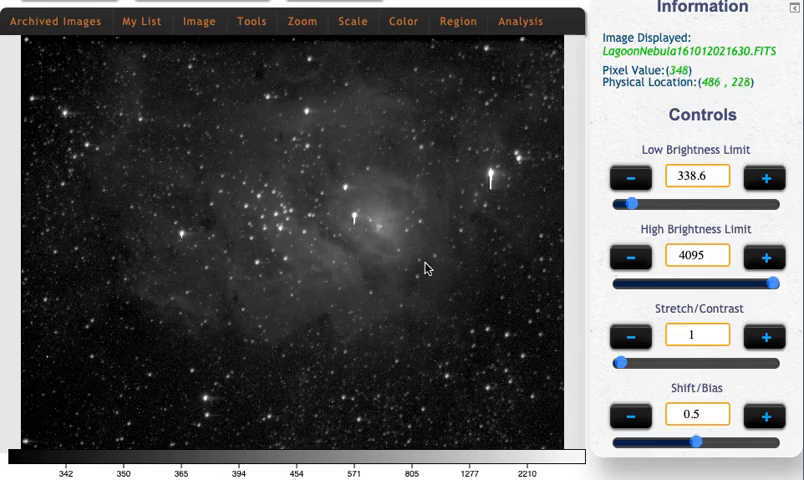
pyautogui.moveTo(282, 230)
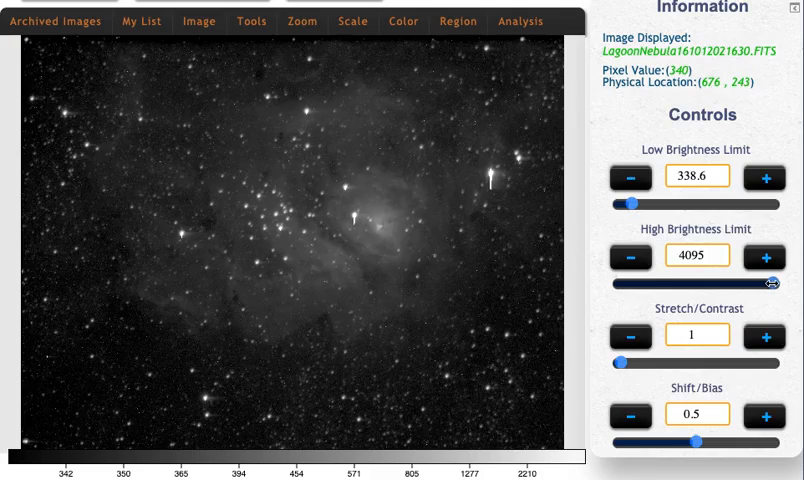
pyautogui.moveTo(770, 283); pyautogui.dragTo(745, 283)
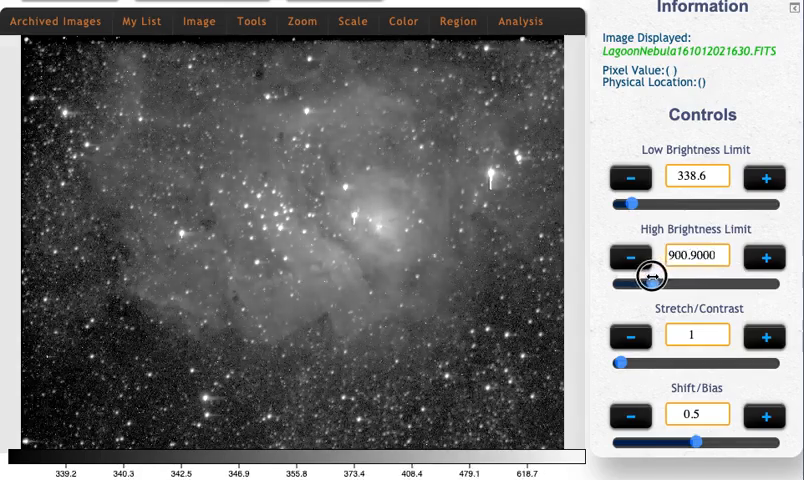
pyautogui.moveTo(669, 283); pyautogui.dragTo(631, 283)
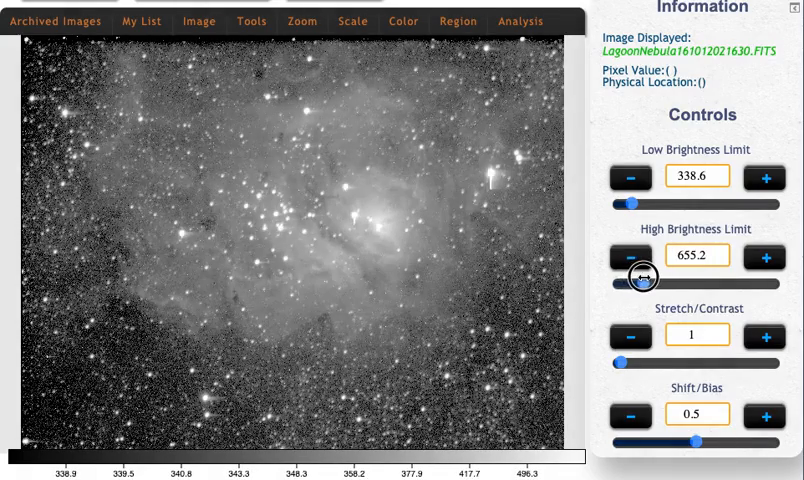
pyautogui.moveTo(630, 283); pyautogui.dragTo(660, 283)
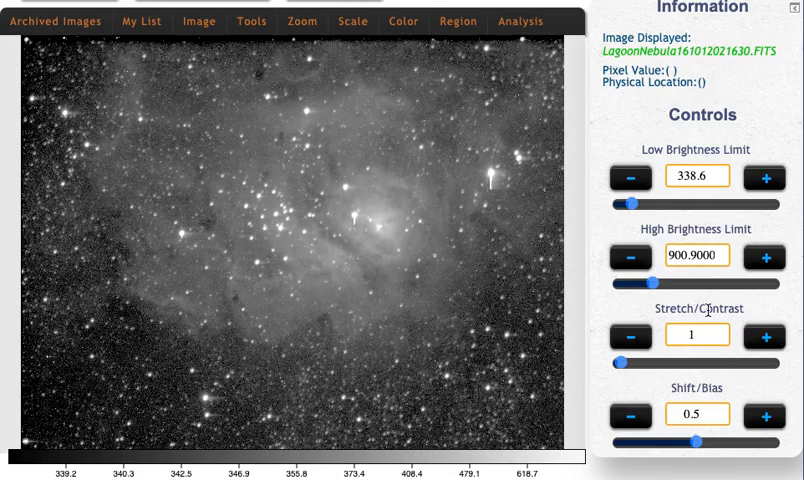
pyautogui.moveTo(88, 113)
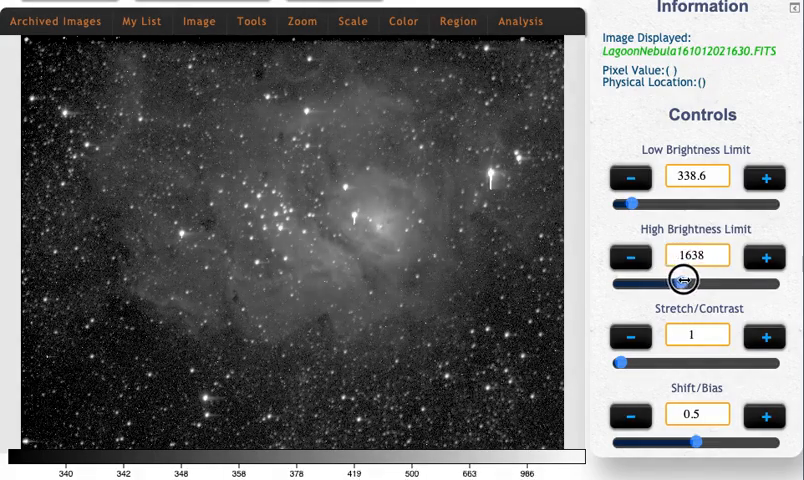
pyautogui.moveTo(680, 277); pyautogui.dragTo(650, 277)
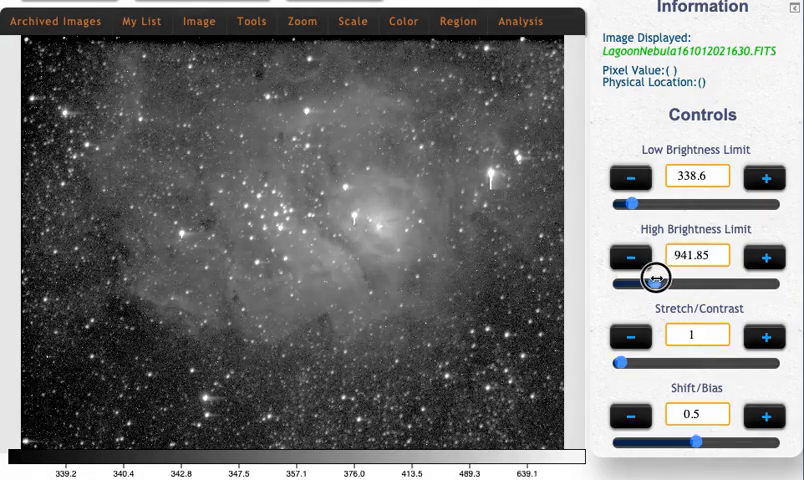
pyautogui.moveTo(670, 282); pyautogui.dragTo(700, 282)
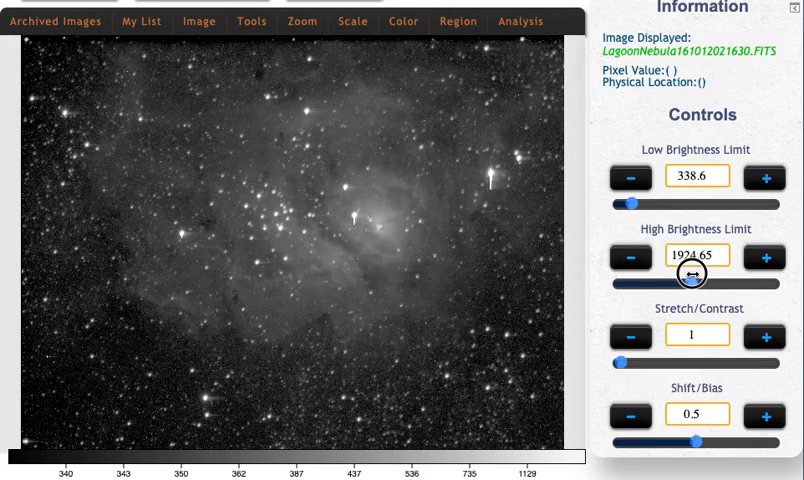
pyautogui.moveTo(700, 275); pyautogui.dragTo(693, 275)
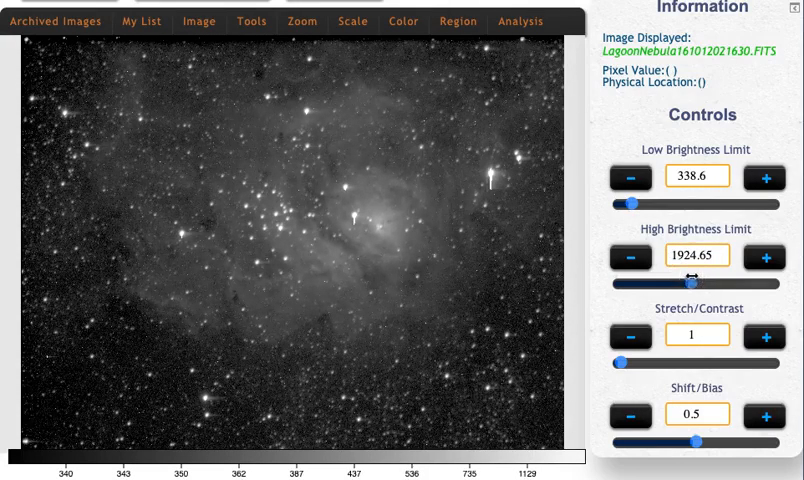
pyautogui.moveTo(347, 250)
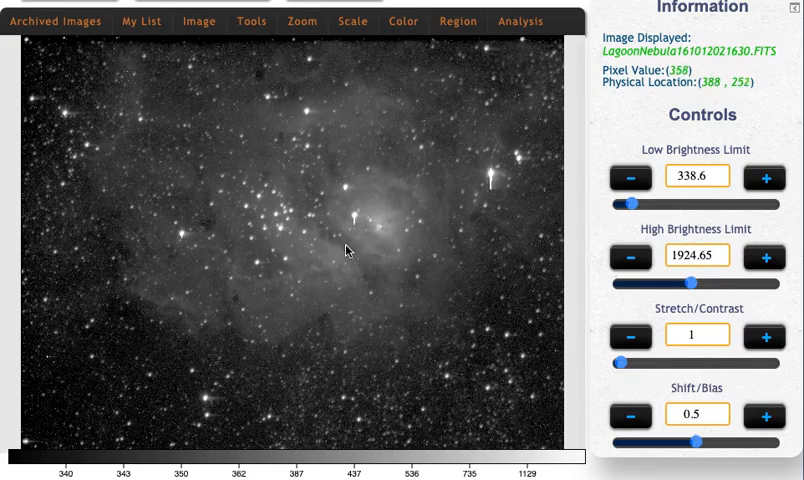
pyautogui.moveTo(345, 250)
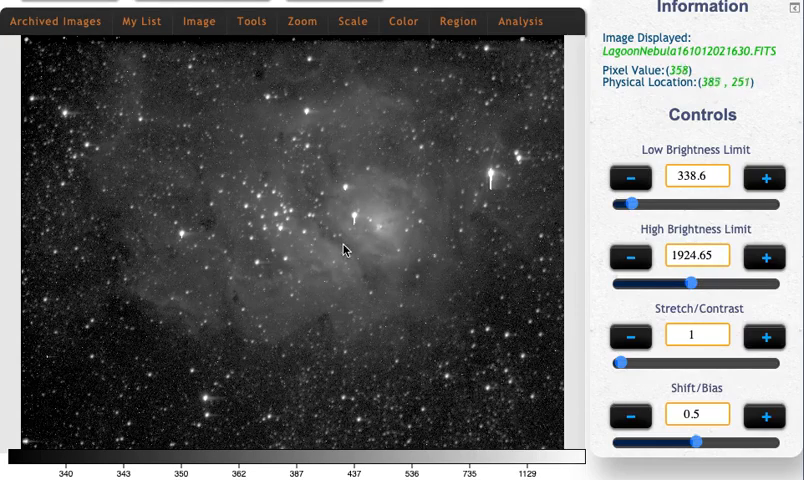
pyautogui.moveTo(353, 223)
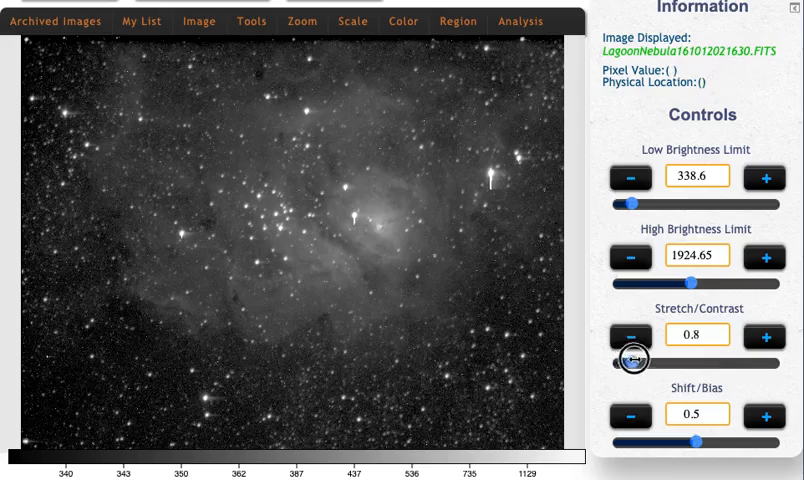
# - Drag the Stretch/Contrast slider from 1 up to 1.6
pyautogui.moveTo(636, 358); pyautogui.dragTo(642, 358)
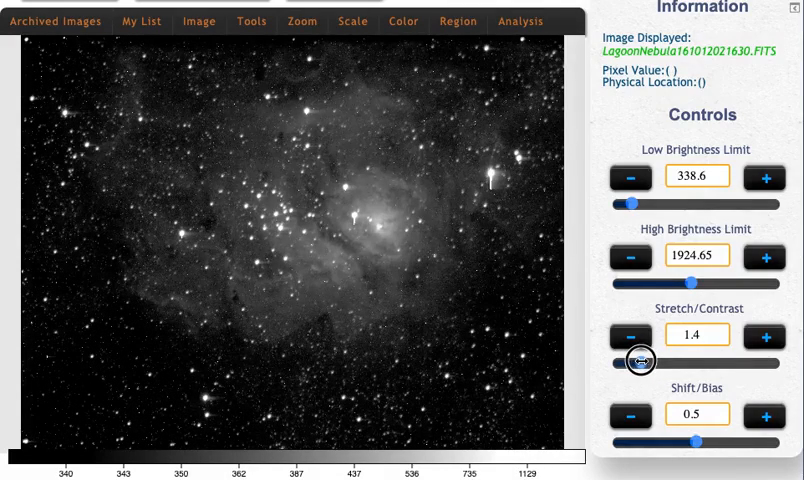
pyautogui.moveTo(639, 362); pyautogui.dragTo(647, 362)
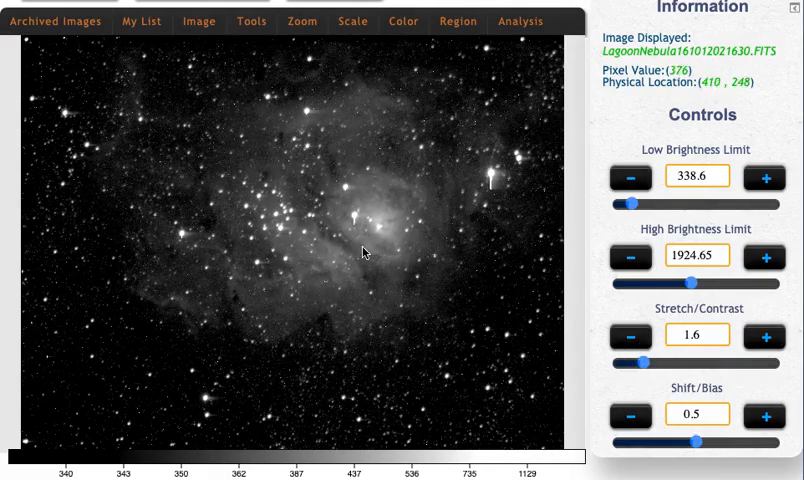
pyautogui.moveTo(380, 278)
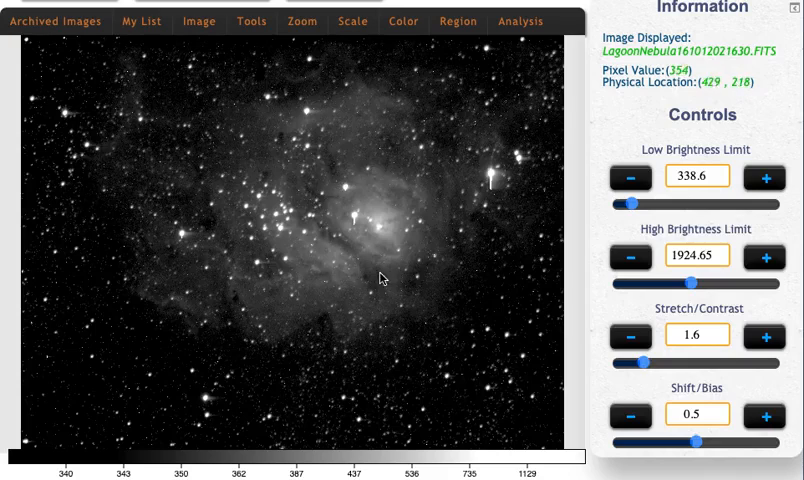